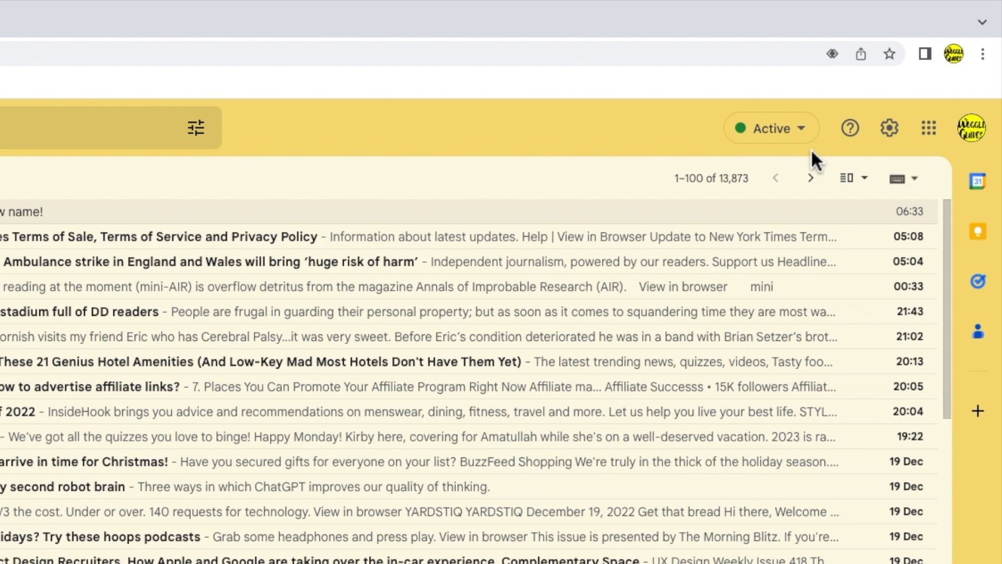
{"action": "mouse_move", "coordinate": [888, 160]}
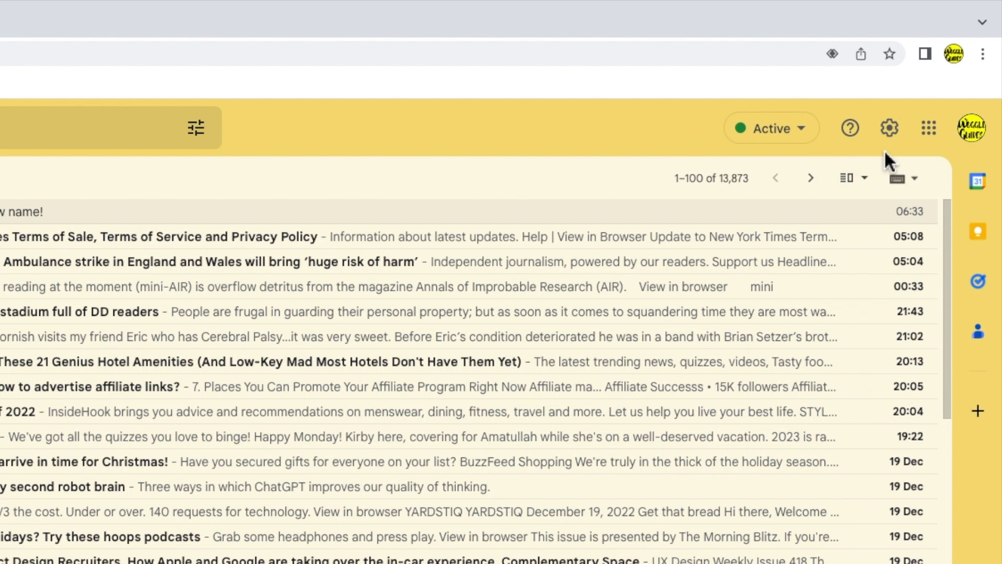
{"action": "mouse_move", "coordinate": [889, 128]}
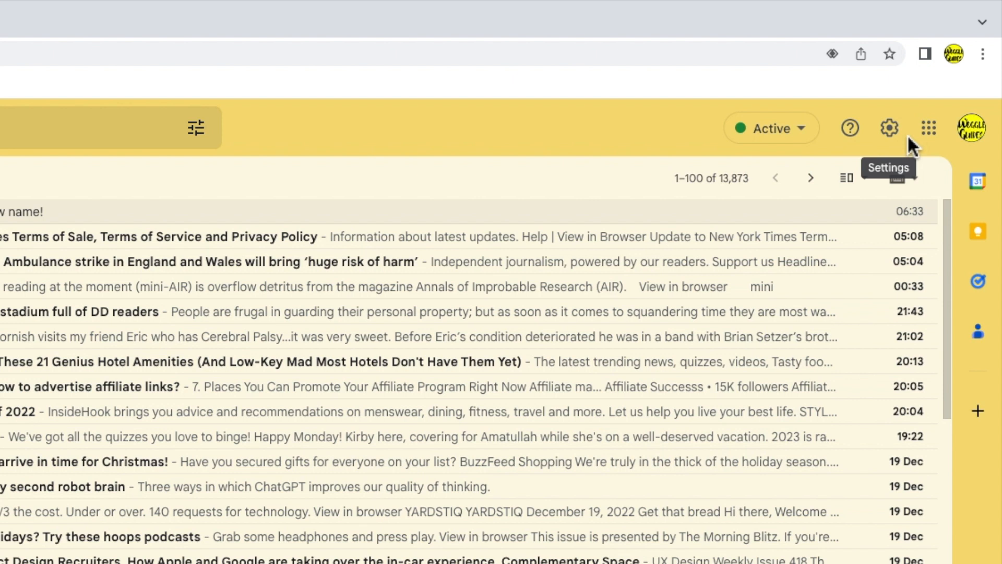
Open Gmail's Quick settings panel from the gear icon
{"action": "left_click", "coordinate": [887, 128]}
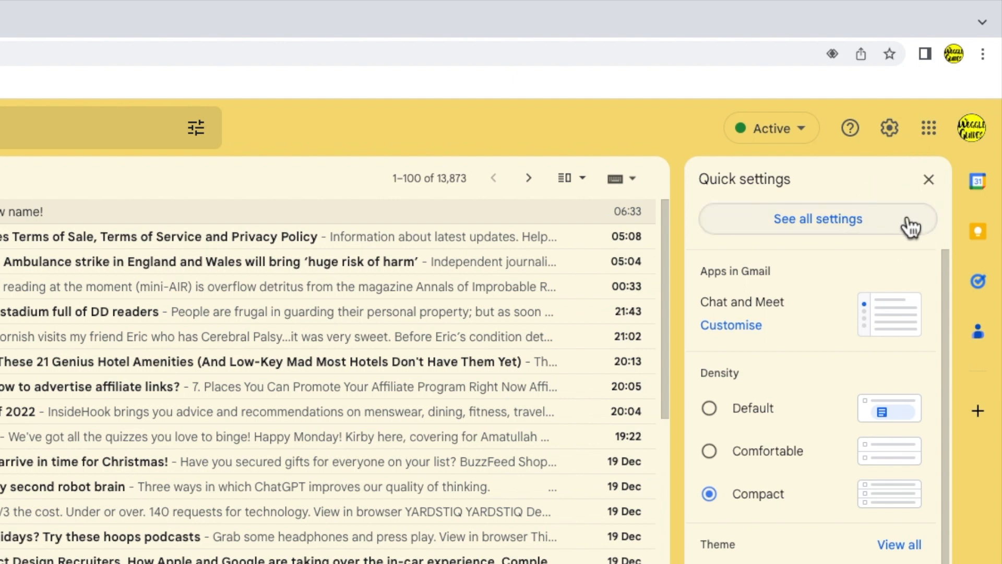
Open all settings and scroll the General tab down to Out-of-Office AutoReply
{"action": "left_click", "coordinate": [816, 219]}
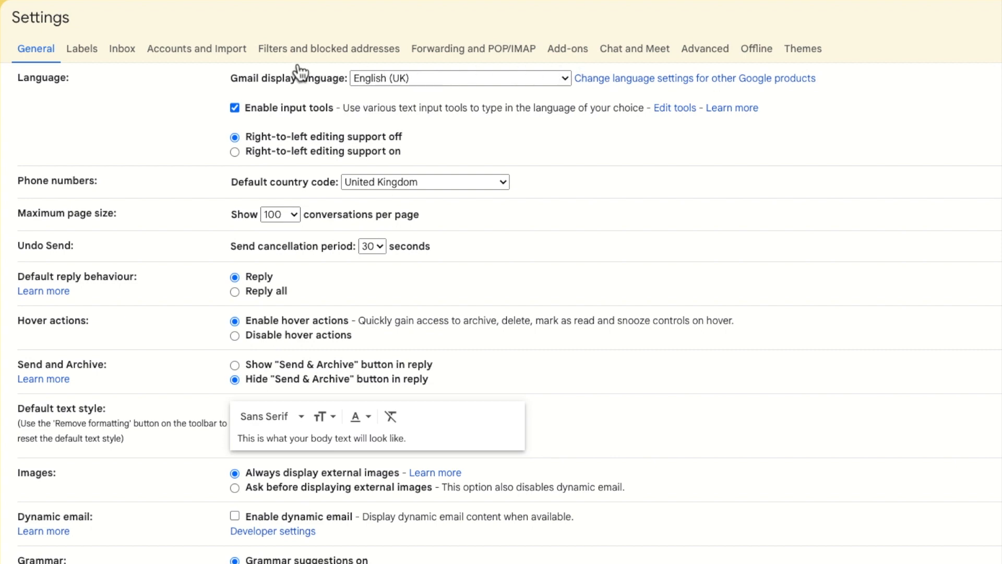
{"action": "mouse_move", "coordinate": [56, 69]}
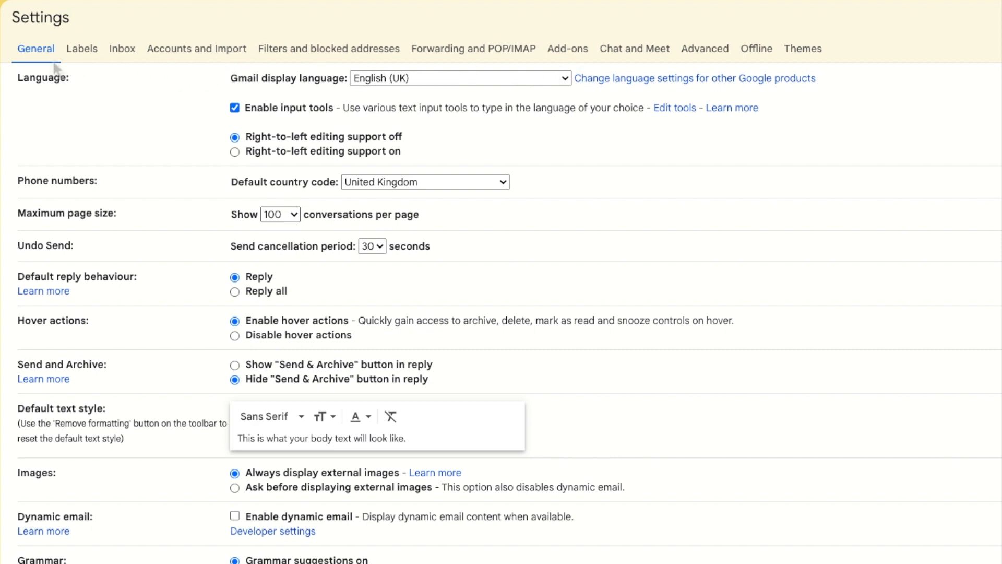
{"action": "scroll", "scroll_direction": "down", "scroll_amount": 3}
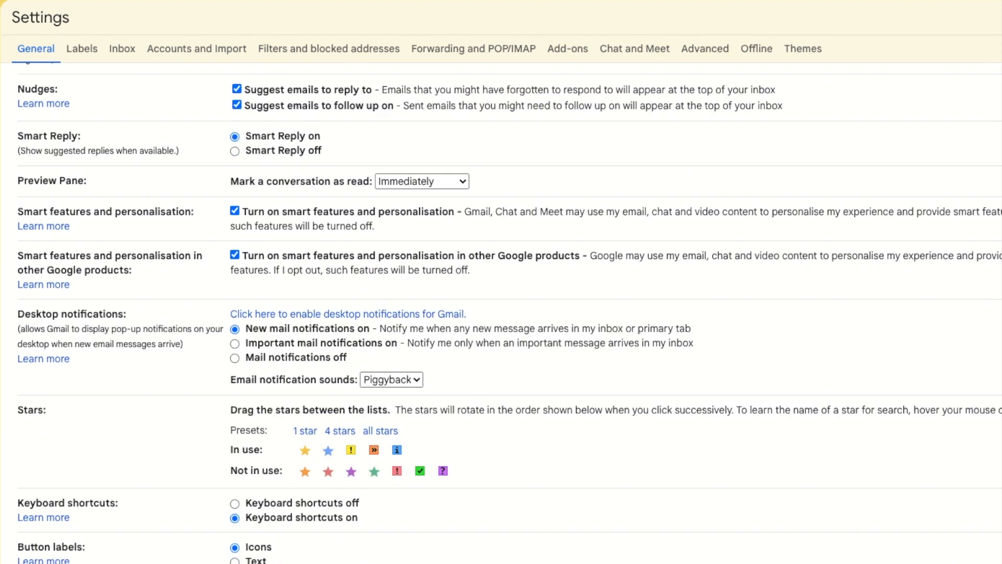
{"action": "scroll", "scroll_direction": "down", "scroll_amount": 3}
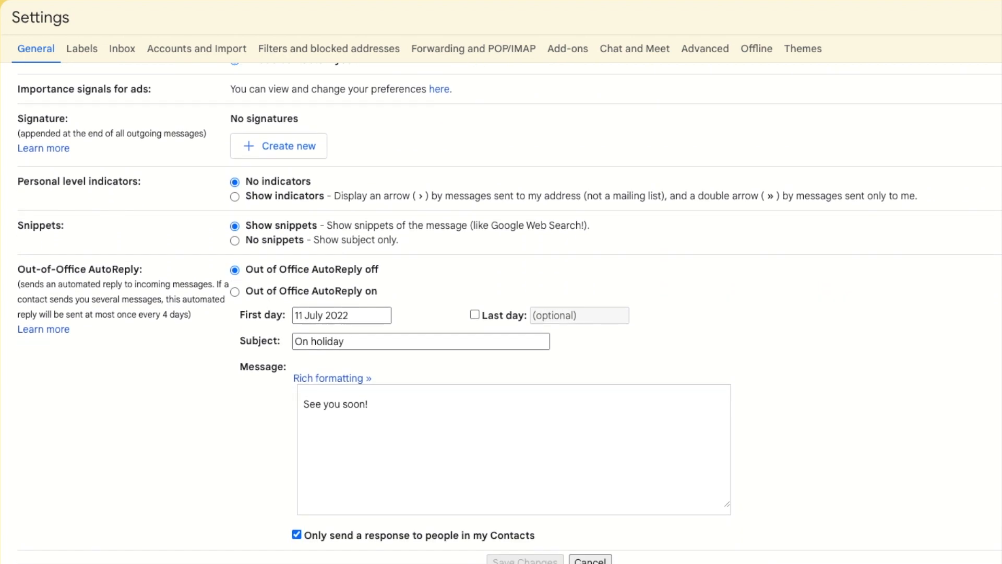
{"action": "scroll", "scroll_direction": "down", "scroll_amount": 3}
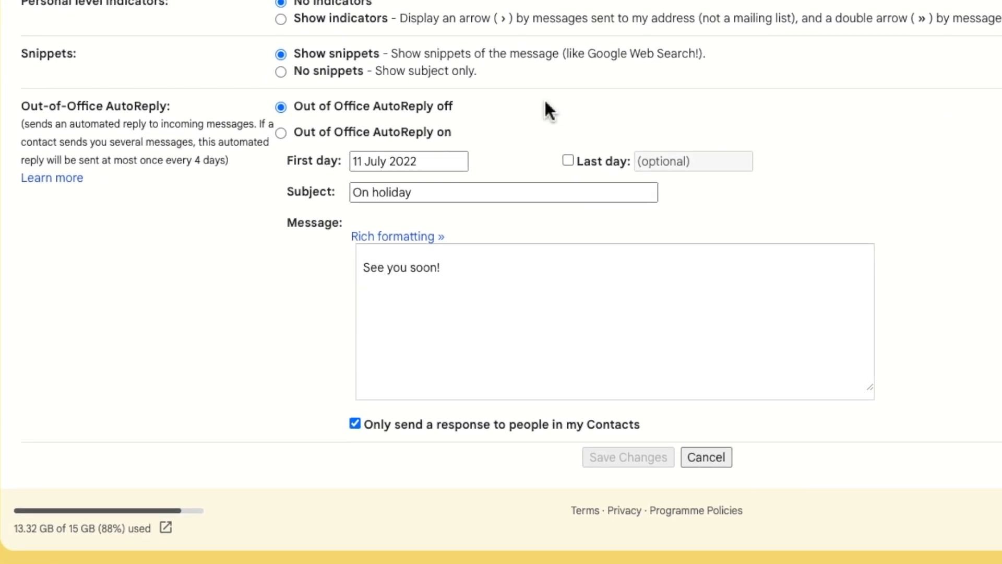
{"action": "mouse_move", "coordinate": [243, 105]}
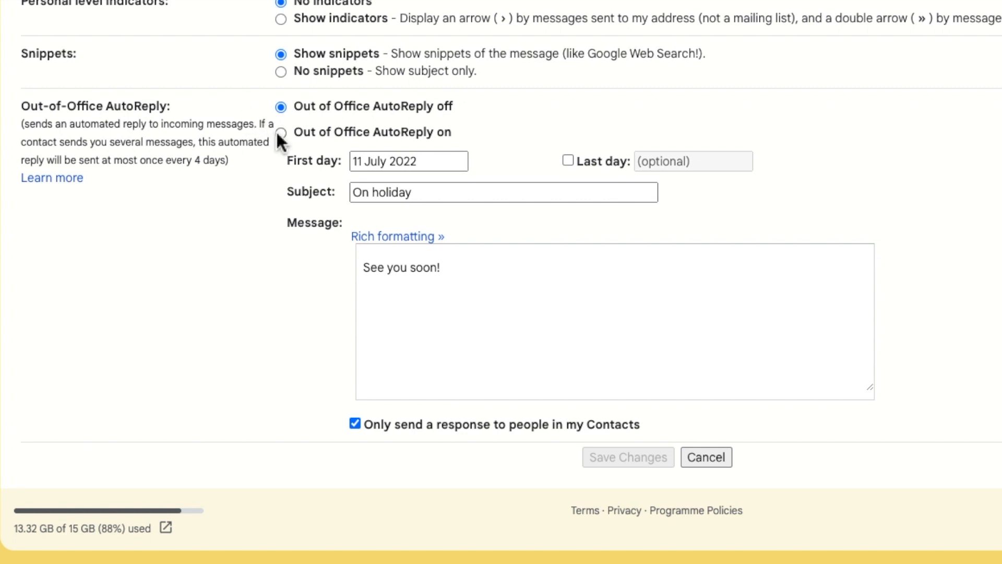
Turn Out of Office AutoReply on with first day 20 December 2022
{"action": "left_click", "coordinate": [281, 132]}
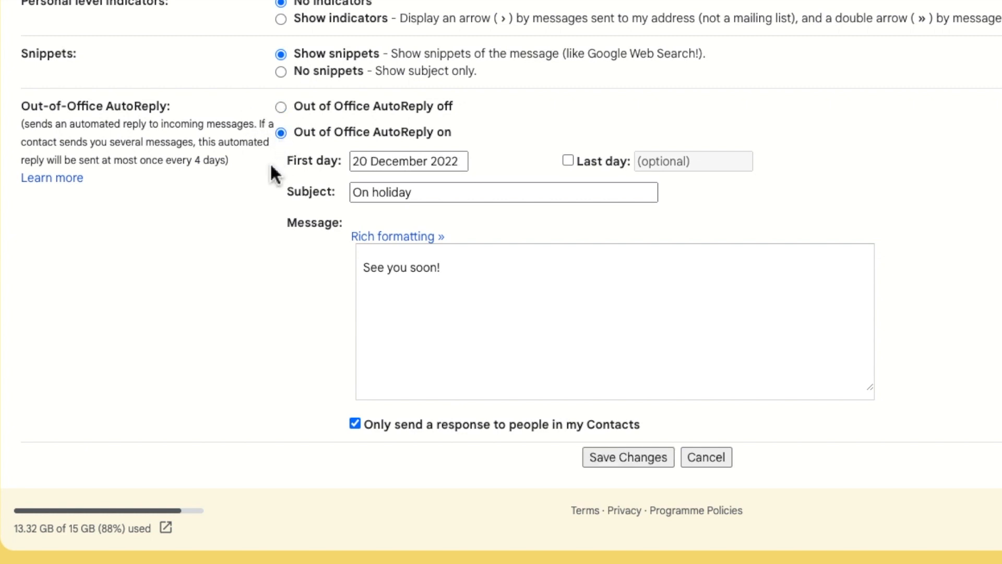
{"action": "mouse_move", "coordinate": [259, 191]}
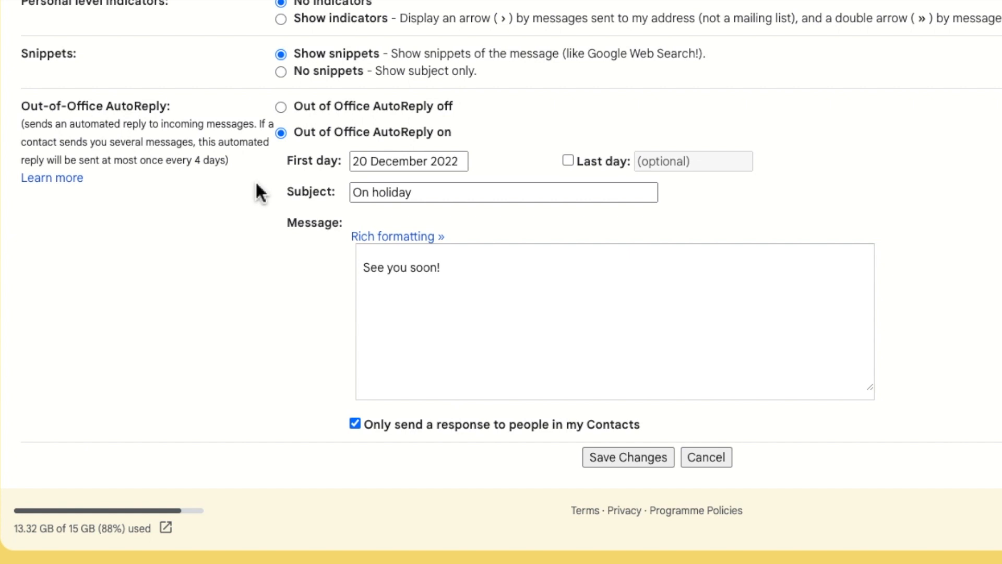
{"action": "left_click", "coordinate": [407, 161]}
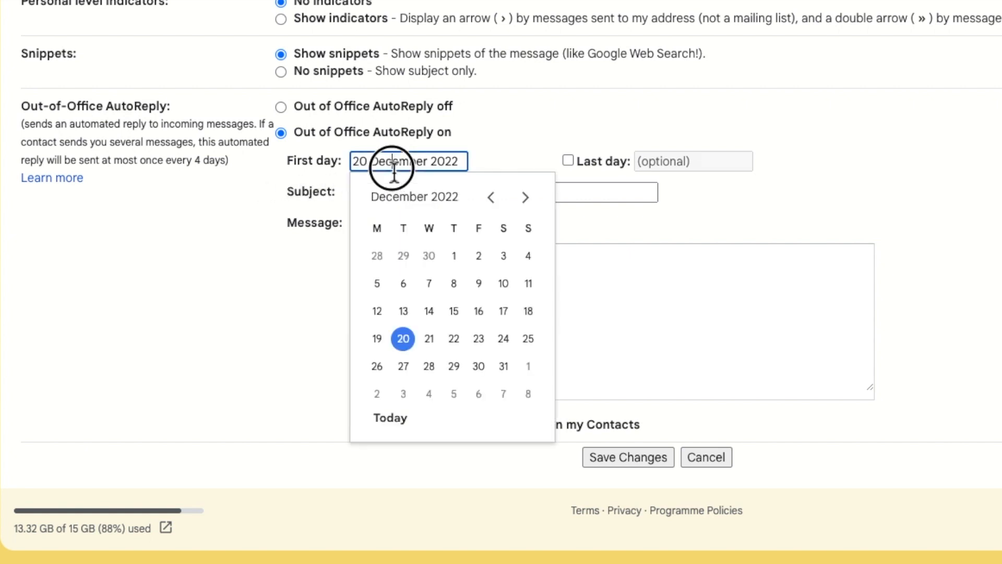
{"action": "mouse_move", "coordinate": [354, 318]}
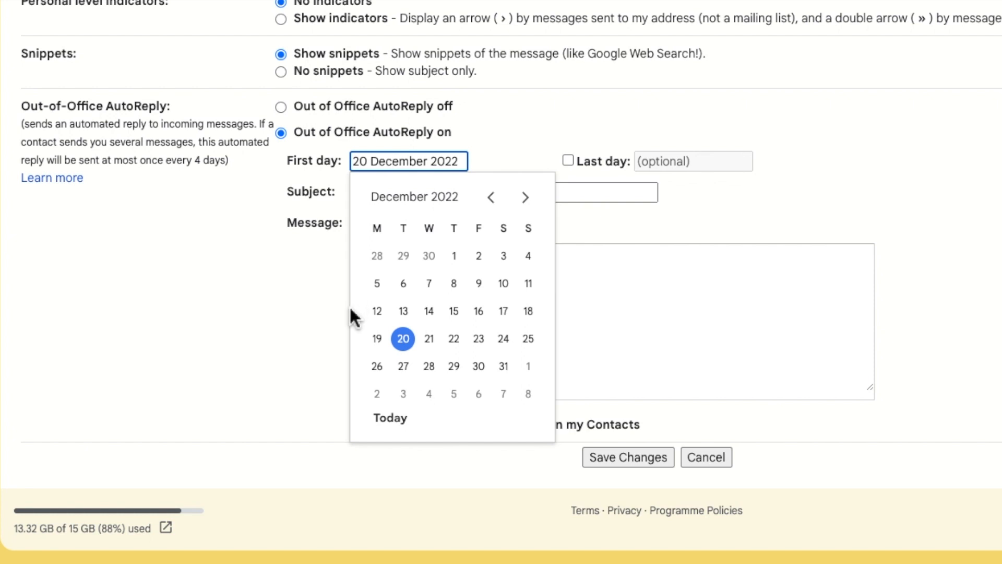
{"action": "mouse_move", "coordinate": [362, 356]}
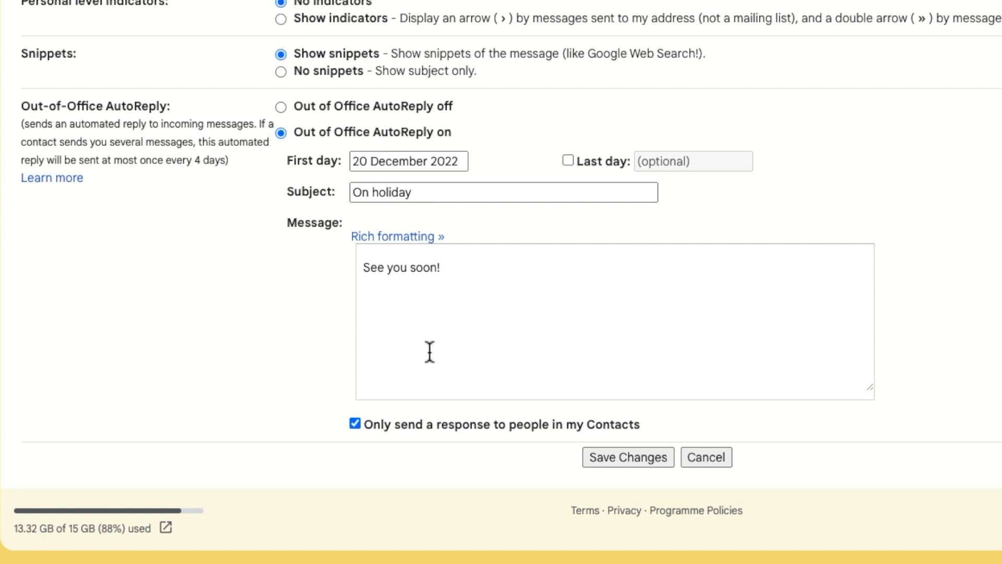
{"action": "mouse_move", "coordinate": [729, 214]}
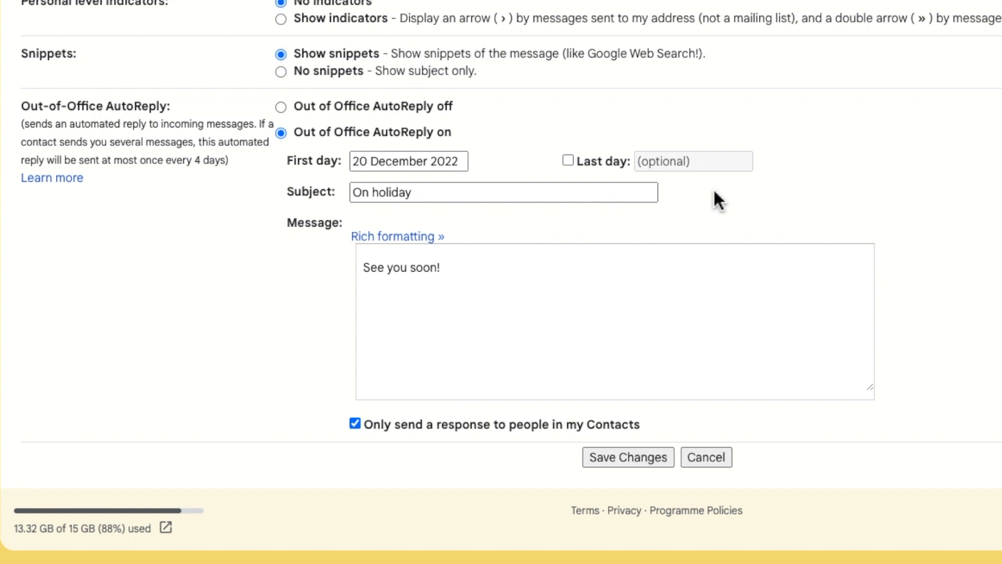
{"action": "mouse_move", "coordinate": [568, 160]}
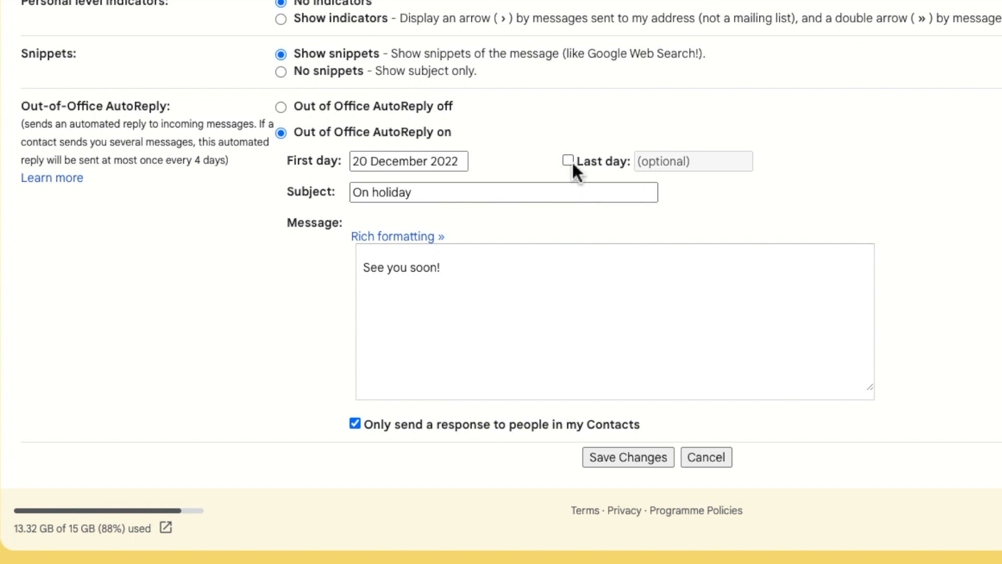
Enable a last day and set it to 3 January 2023
{"action": "left_click", "coordinate": [567, 160]}
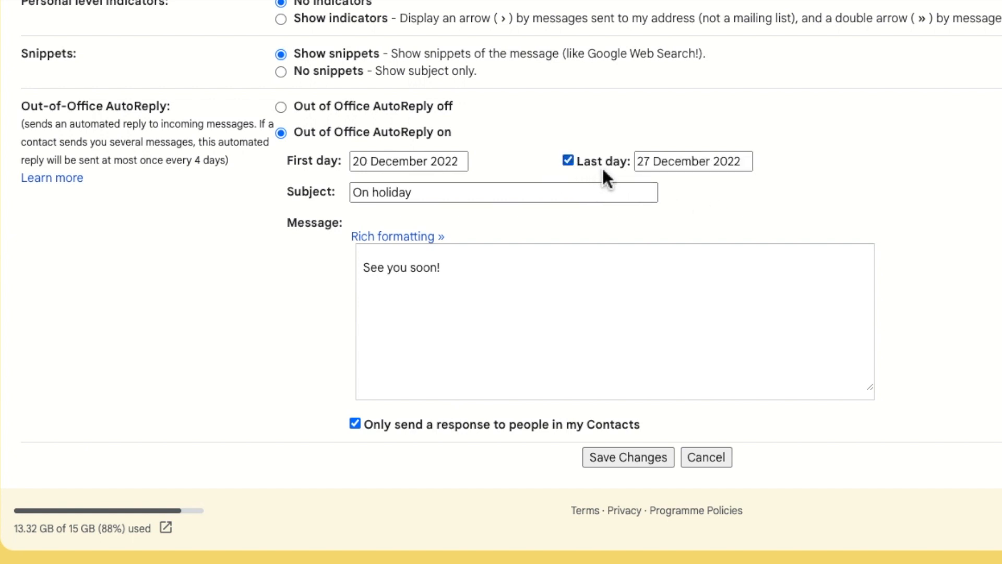
{"action": "left_click", "coordinate": [692, 162]}
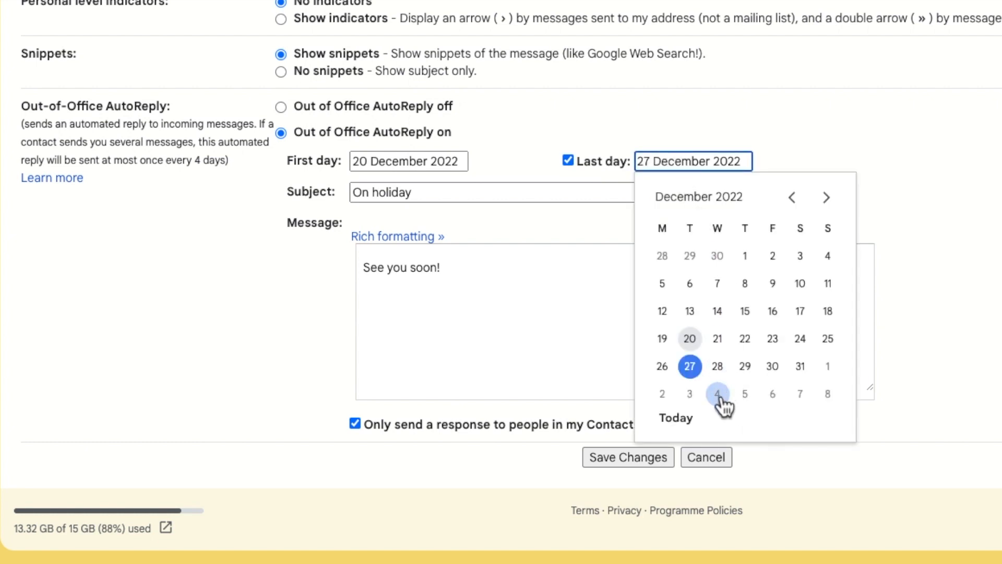
{"action": "left_click", "coordinate": [689, 393]}
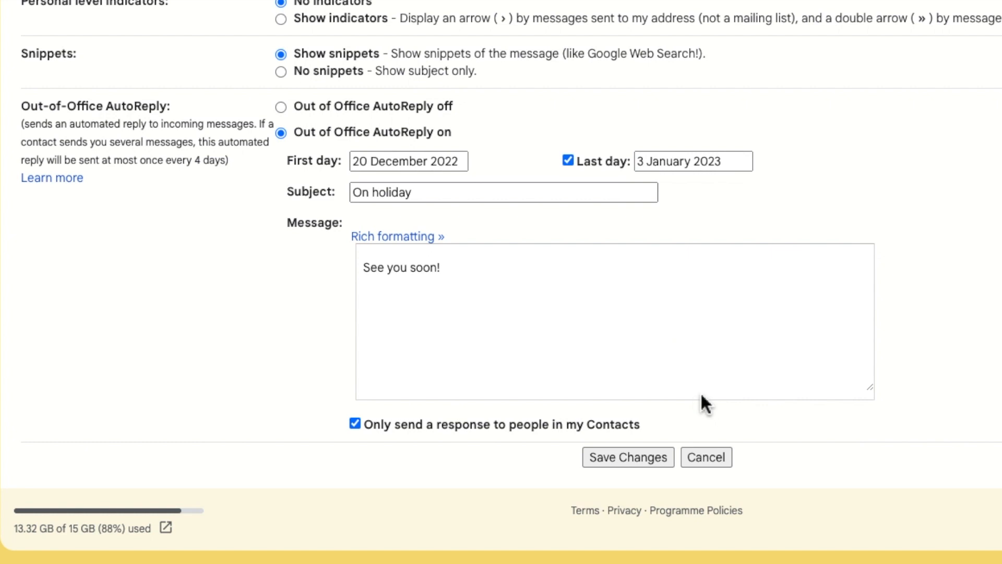
{"action": "mouse_move", "coordinate": [768, 219]}
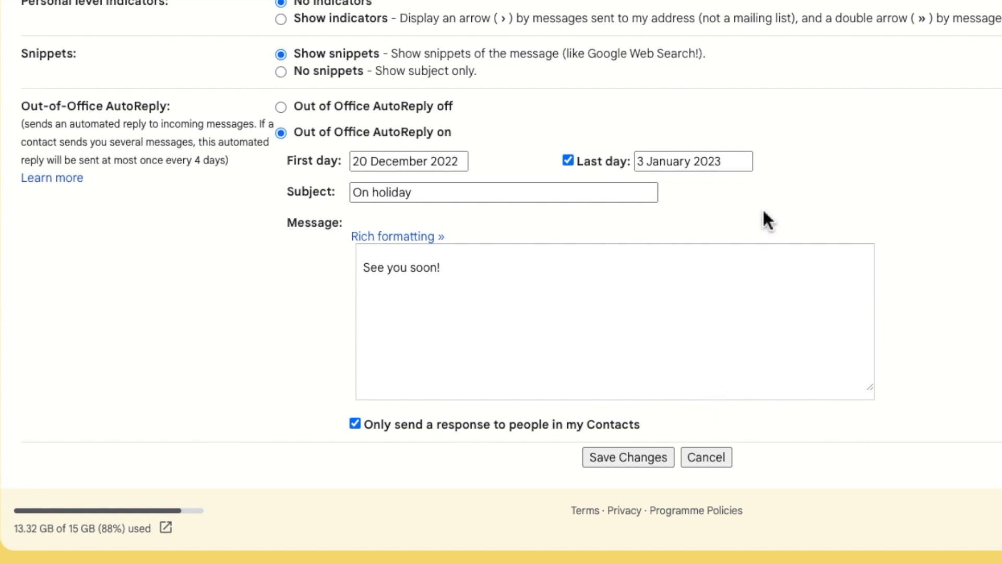
{"action": "mouse_move", "coordinate": [762, 212]}
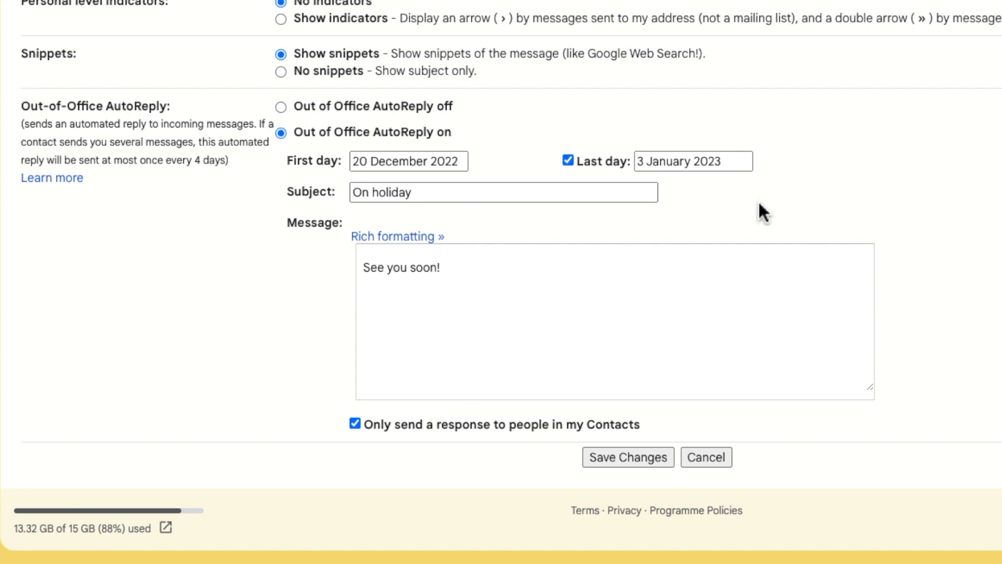
Append ' - Xmas!' to the subject and add a 'Love,' sign-off to the message
{"action": "left_click", "coordinate": [503, 192]}
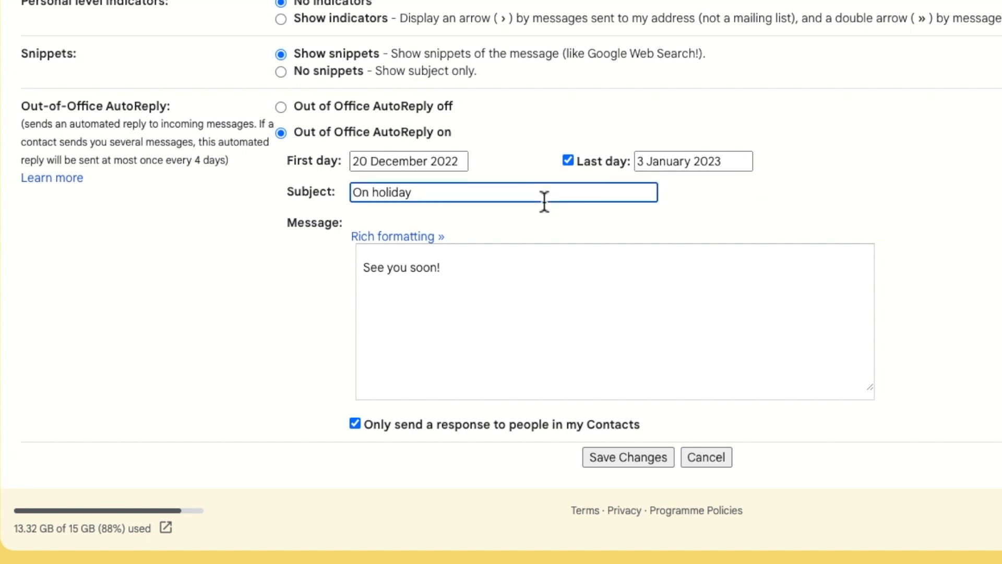
{"action": "type", "text": "- Xmas!"}
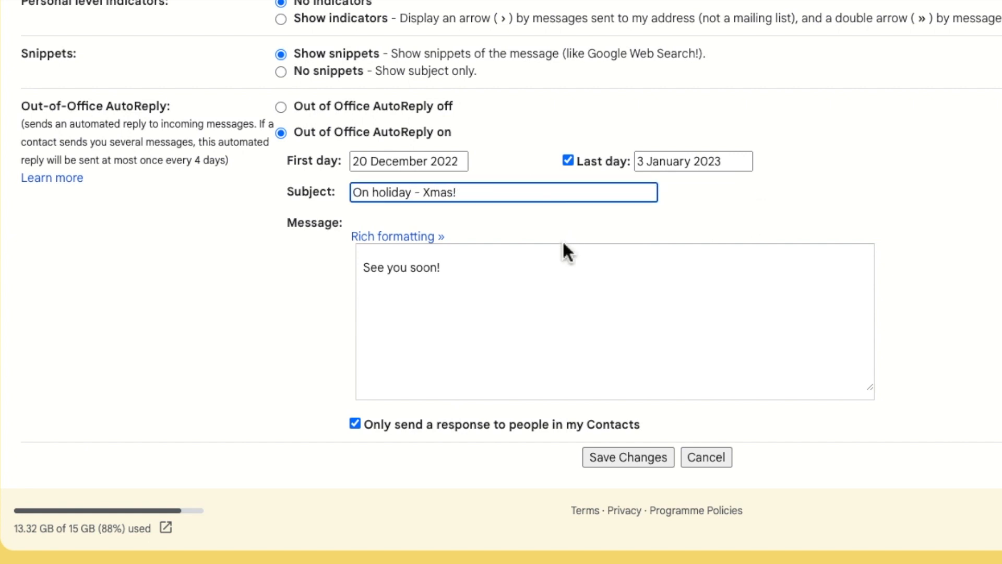
{"action": "type", "text": "Love,"}
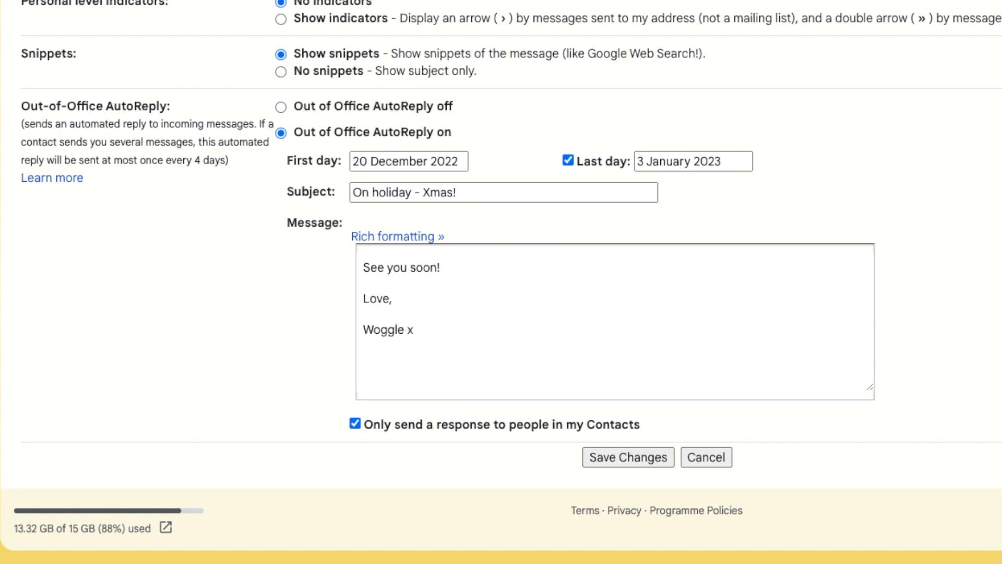
{"action": "left_click", "coordinate": [414, 329]}
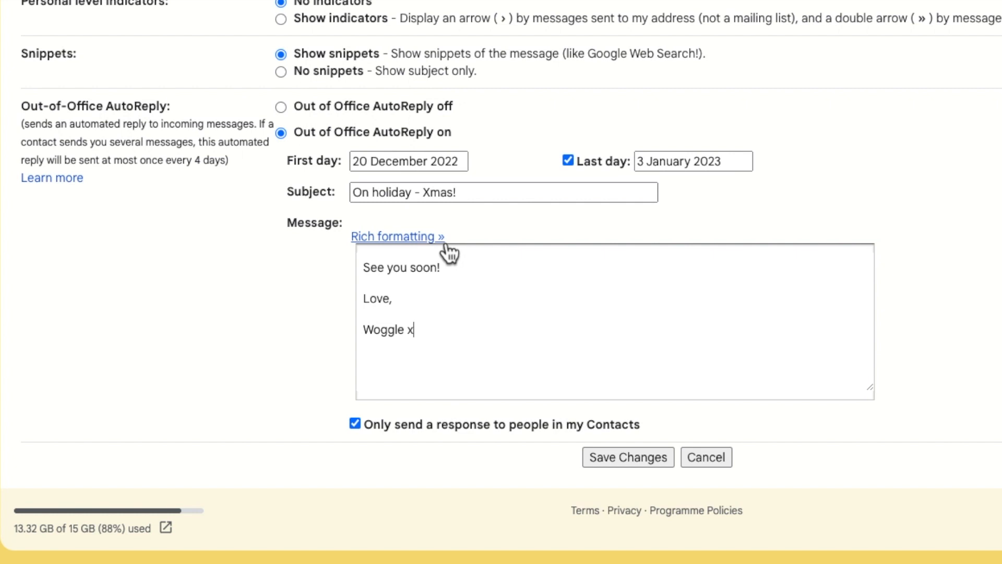
Switch the message to rich formatting and save the out-of-office changes
{"action": "left_click", "coordinate": [397, 236]}
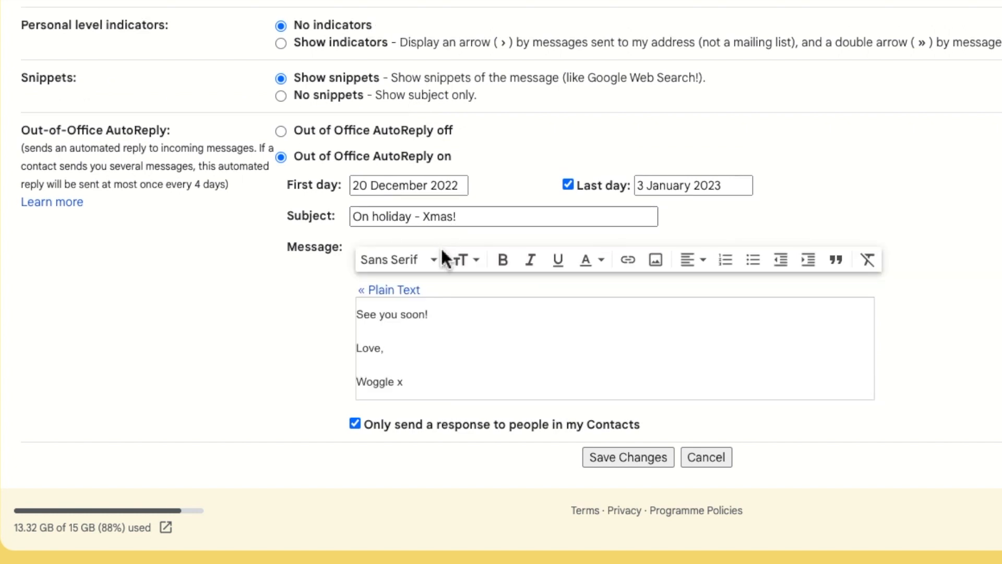
{"action": "mouse_move", "coordinate": [729, 279]}
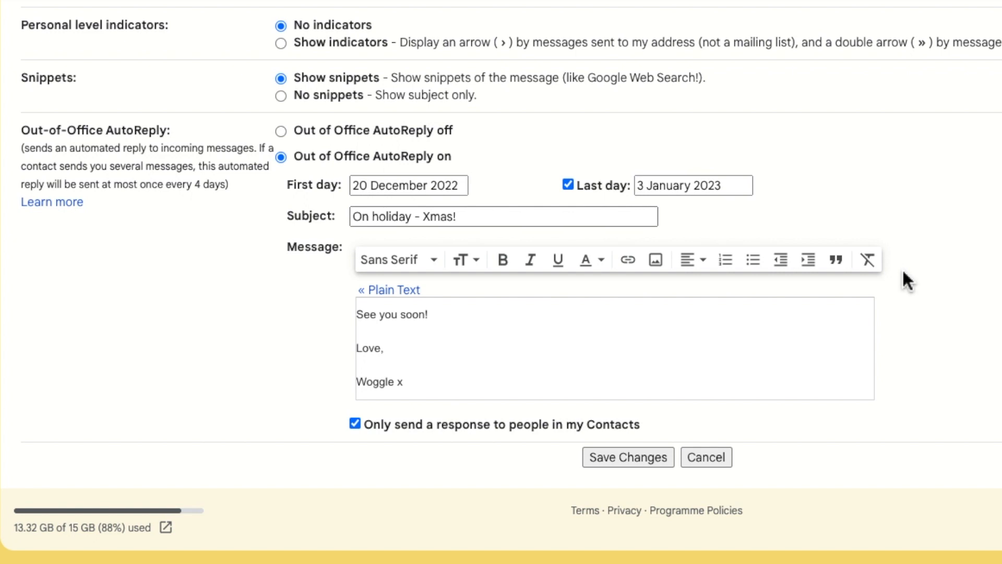
{"action": "mouse_move", "coordinate": [694, 425]}
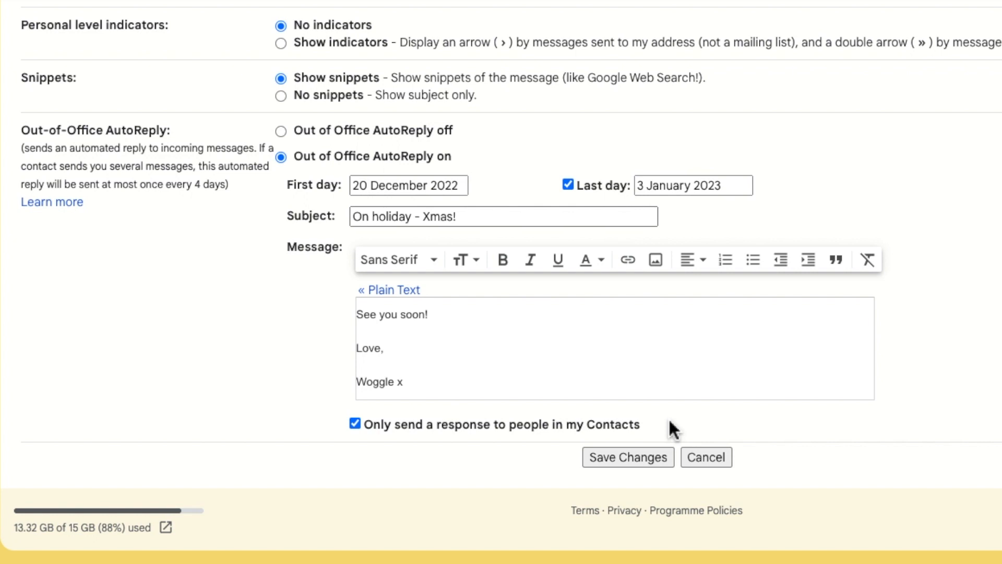
{"action": "mouse_move", "coordinate": [725, 487]}
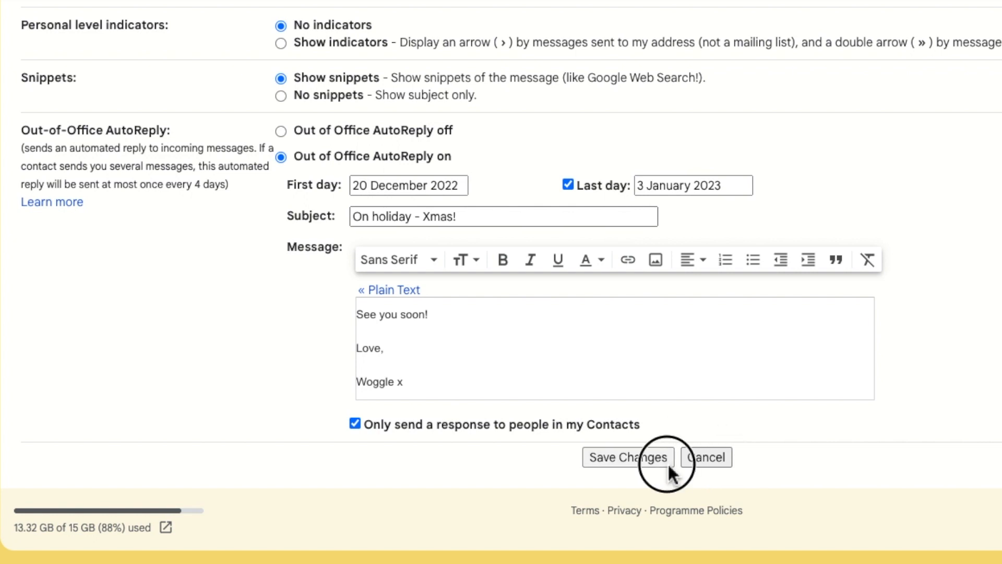
{"action": "left_click", "coordinate": [626, 458]}
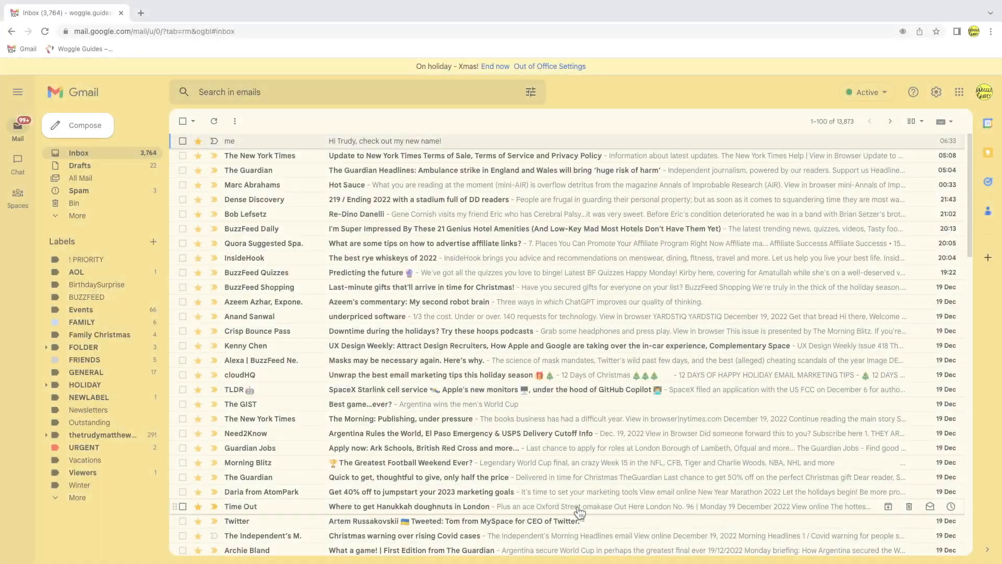